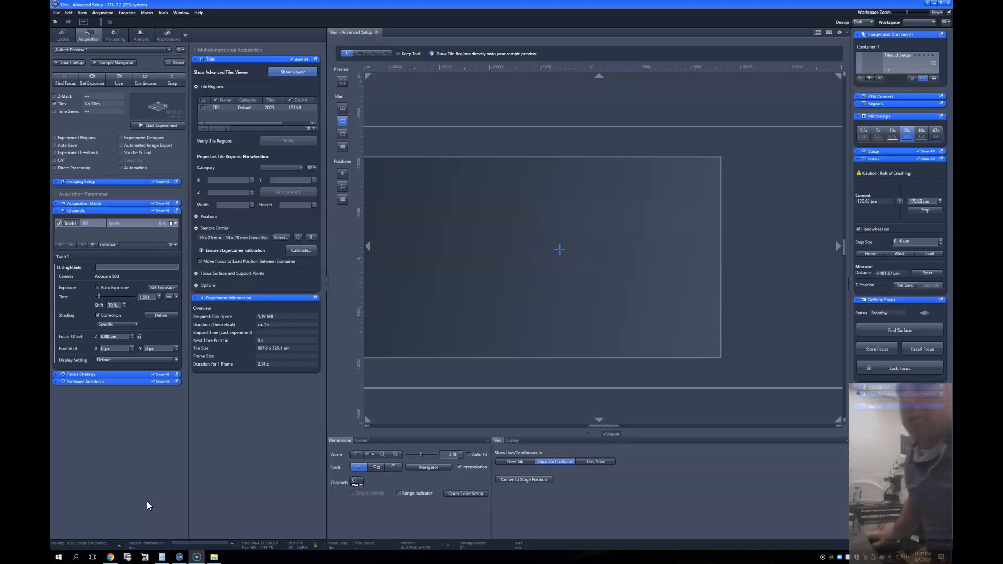
Switch to a lower-magnification objective in the Microscope tool to enlarge the tile frame
{"action": "left_click", "coordinate": [892, 132]}
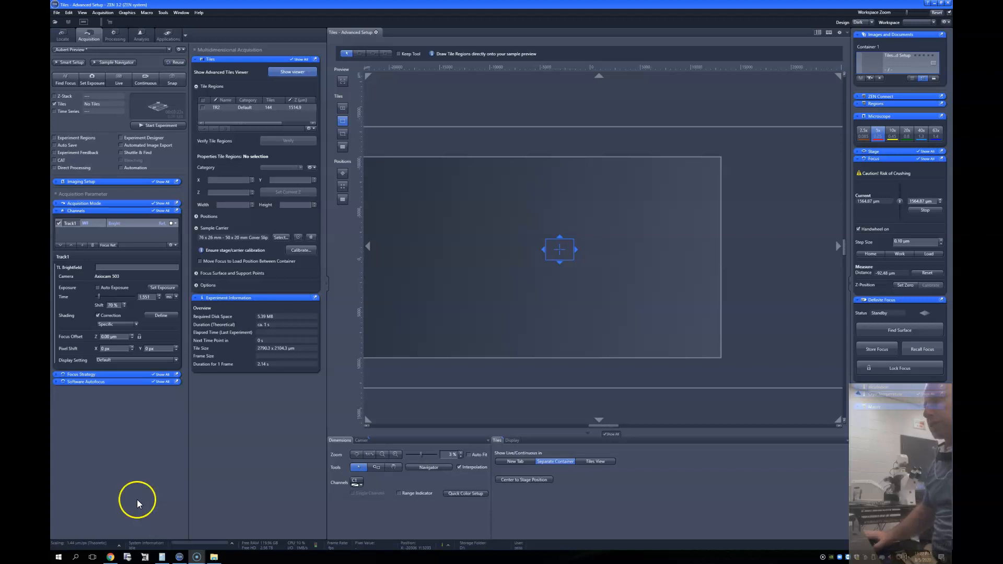
{"action": "mouse_move", "coordinate": [133, 457]}
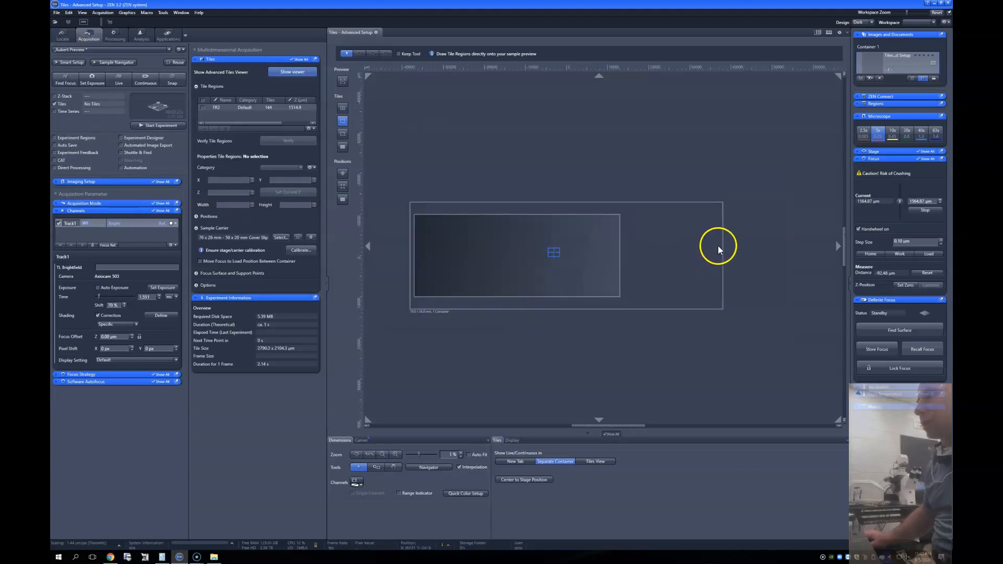
{"action": "mouse_move", "coordinate": [555, 305]}
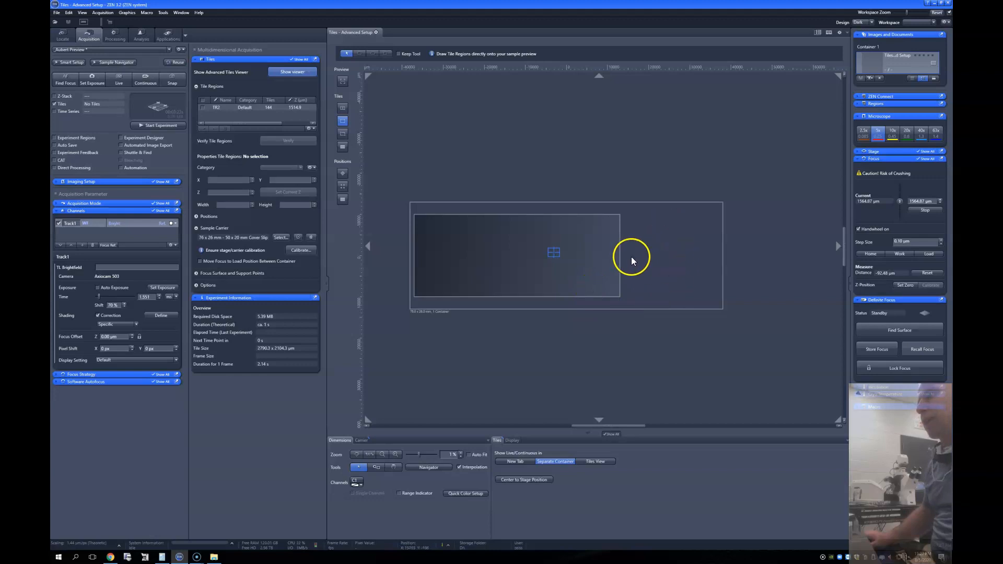
{"action": "mouse_move", "coordinate": [605, 281]}
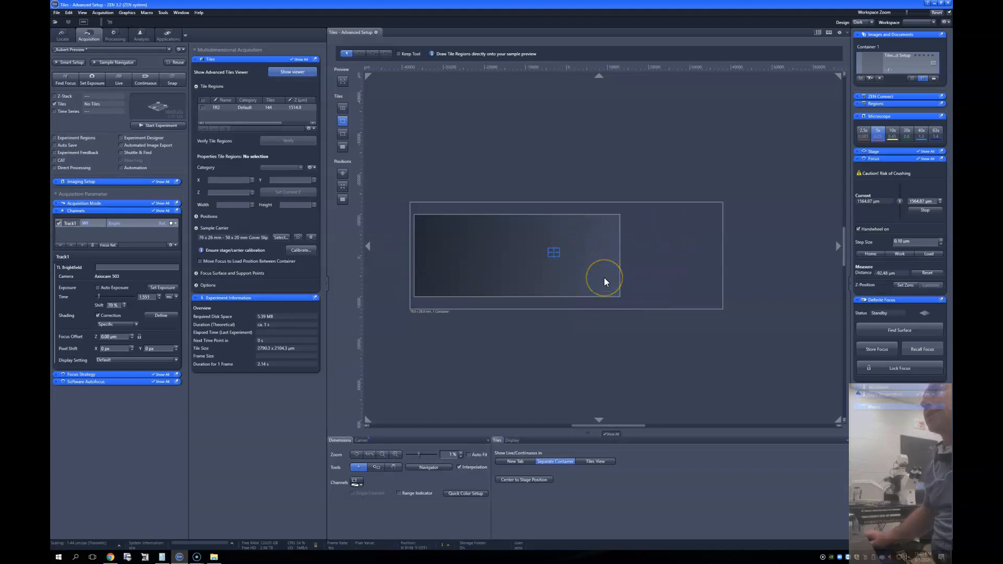
{"action": "mouse_move", "coordinate": [568, 240]}
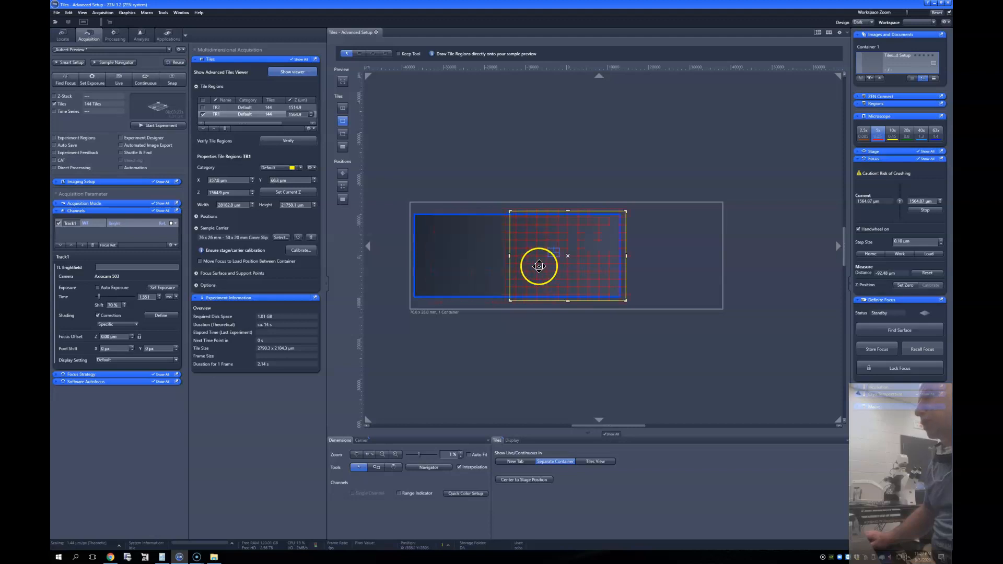
Drag the TR1 tile region's edges and handle to resize and reposition it over the preview
{"action": "left_click_drag", "start_coordinate": [539, 266], "coordinate": [419, 256]}
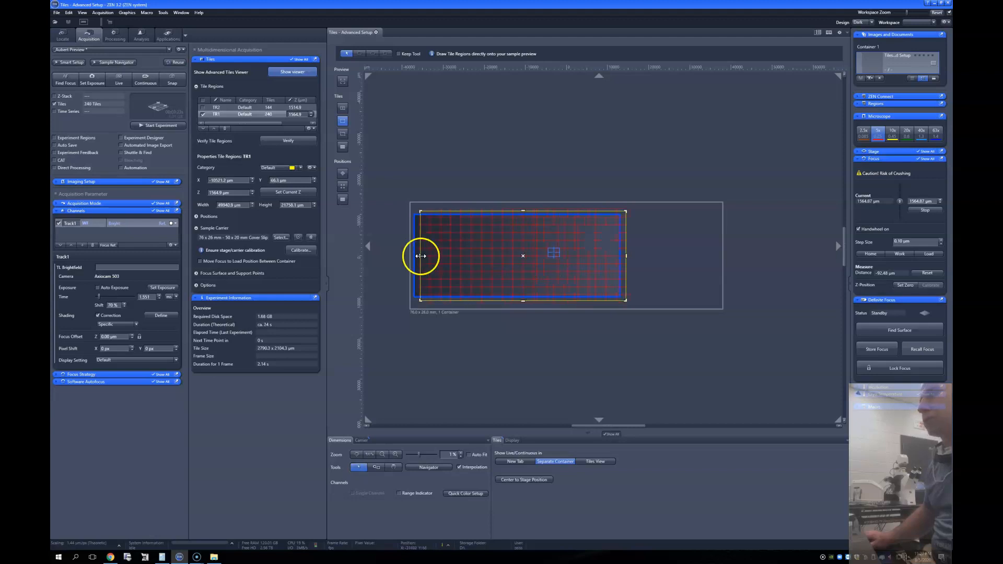
{"action": "left_click_drag", "start_coordinate": [419, 256], "coordinate": [506, 255]}
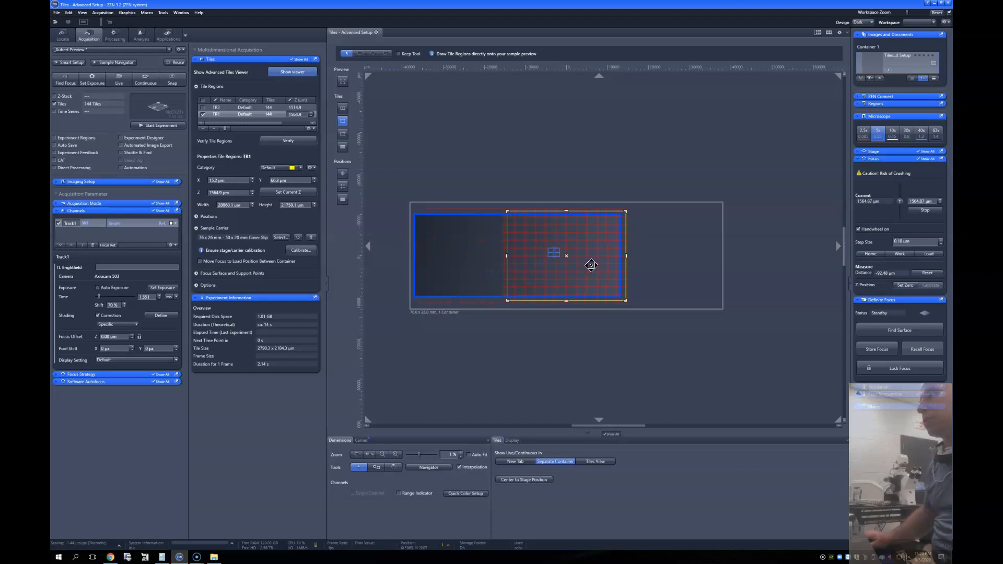
{"action": "left_click_drag", "start_coordinate": [592, 258], "coordinate": [585, 264]}
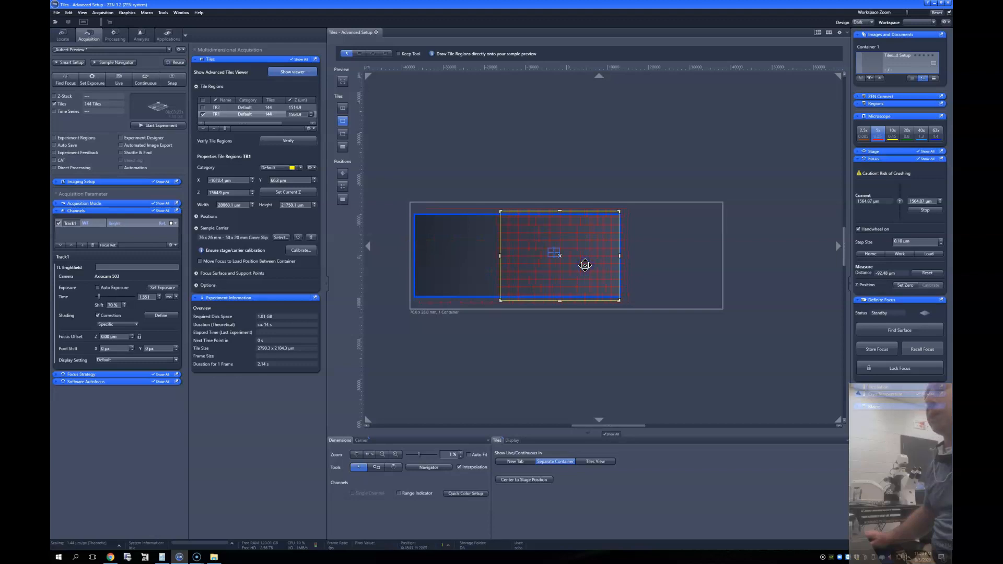
{"action": "left_click_drag", "start_coordinate": [585, 265], "coordinate": [561, 213]}
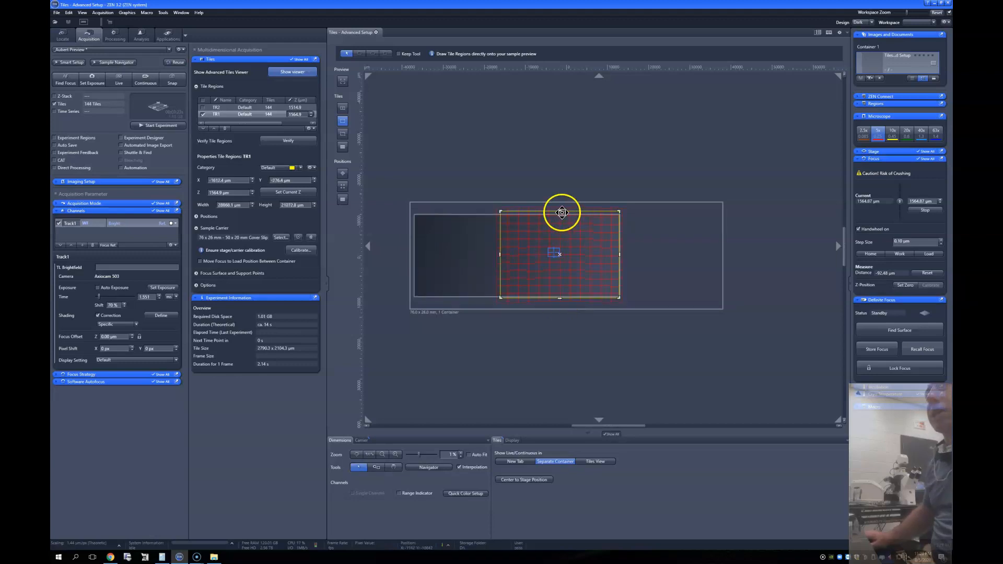
{"action": "left_click_drag", "start_coordinate": [561, 213], "coordinate": [559, 214]}
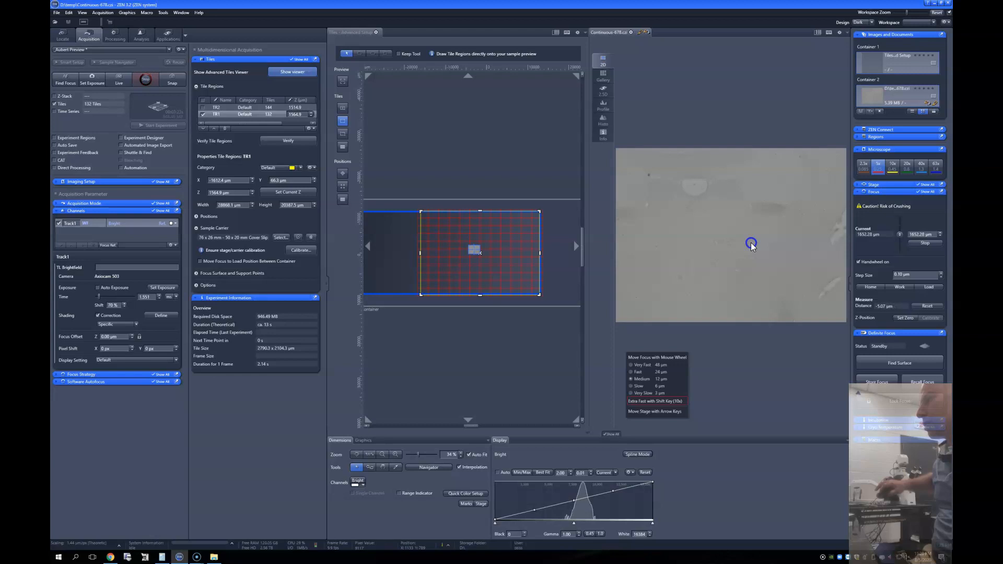
Apply Set Current Z (1520.3 µm) to TR1, then select the TR2 row
{"action": "scroll", "scroll_direction": "down", "scroll_amount": 3}
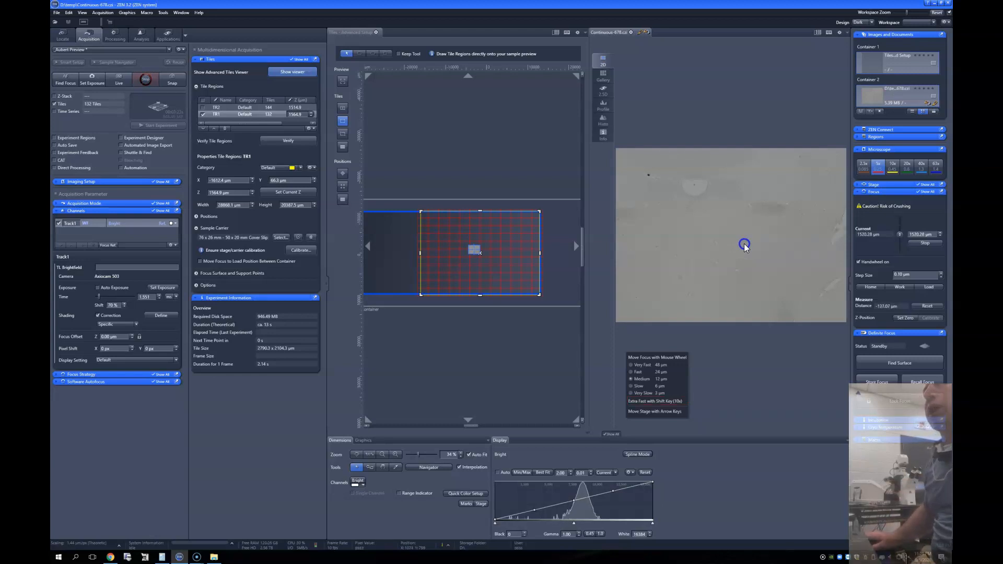
{"action": "mouse_move", "coordinate": [653, 305]}
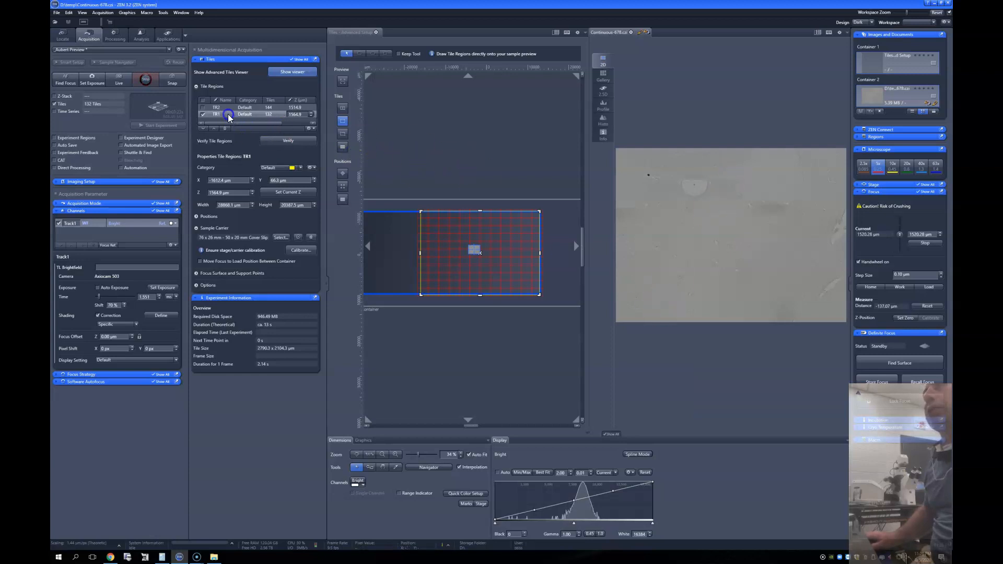
{"action": "right_click", "coordinate": [229, 115]}
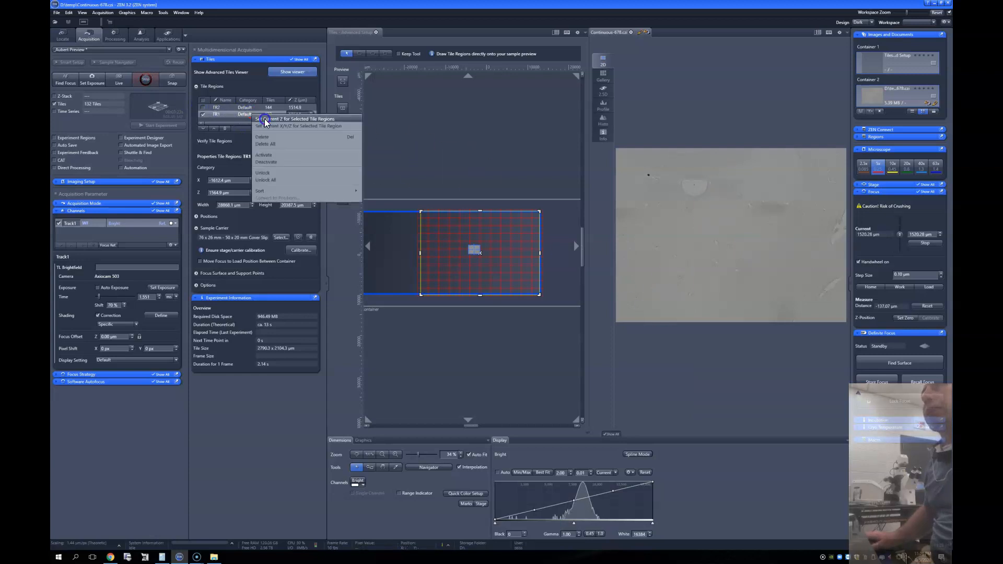
{"action": "left_click", "coordinate": [294, 119]}
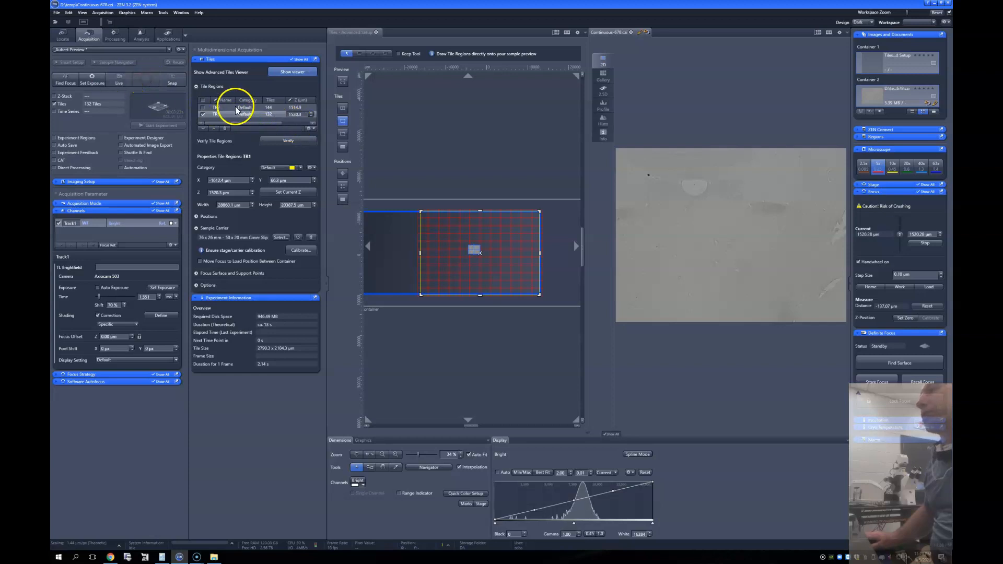
{"action": "left_click", "coordinate": [217, 106]}
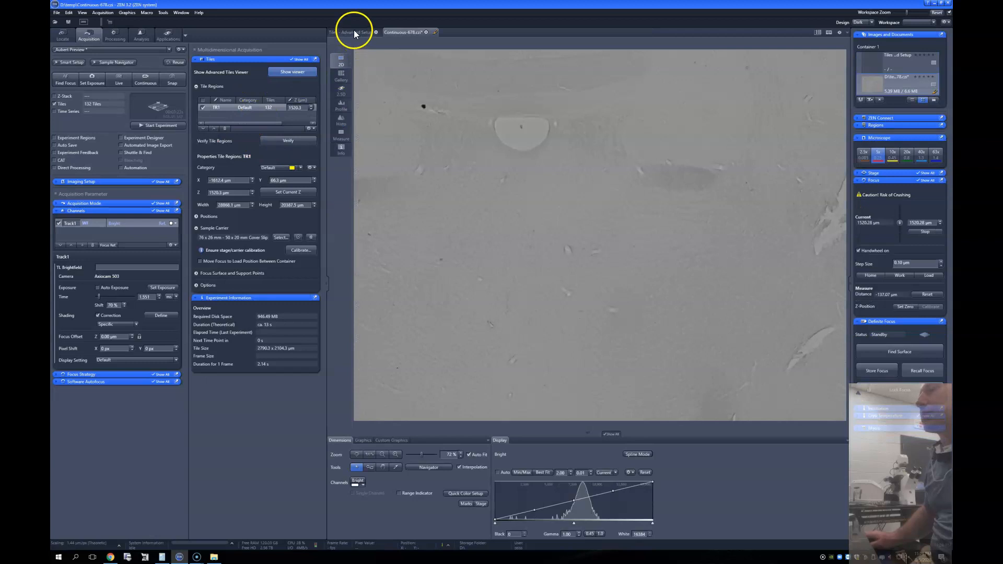
Start a preview scan of the tile region from the Tiles - Advanced Setup view
{"action": "left_click", "coordinate": [351, 32]}
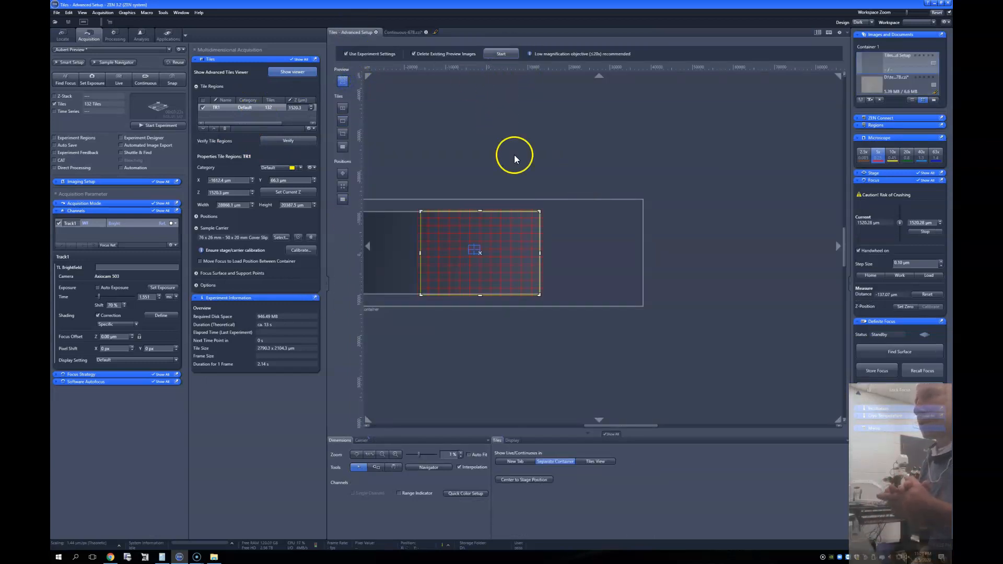
{"action": "left_click", "coordinate": [501, 54]}
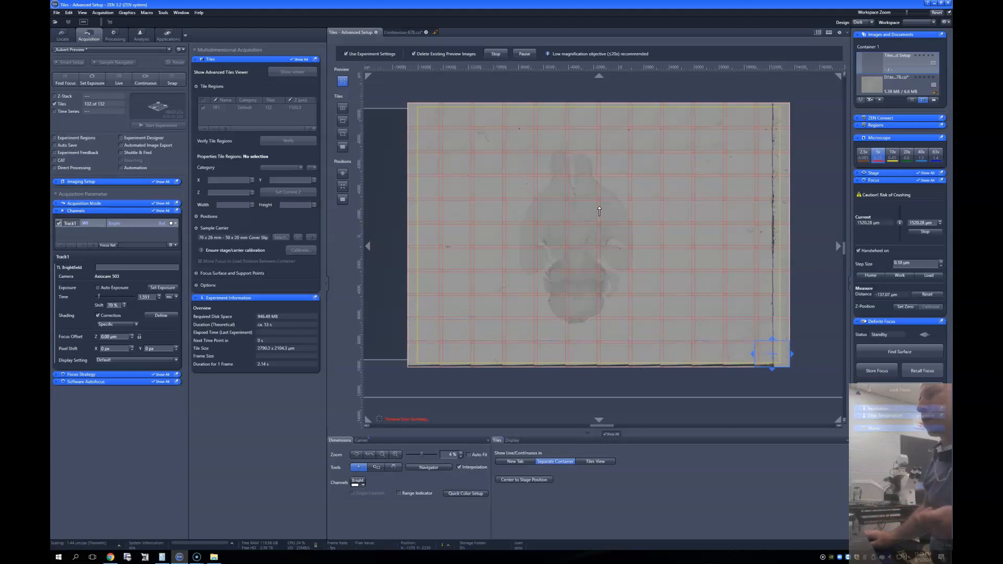
Move the stage marker to the centre of the brain section in the preview
{"action": "left_click", "coordinate": [495, 53]}
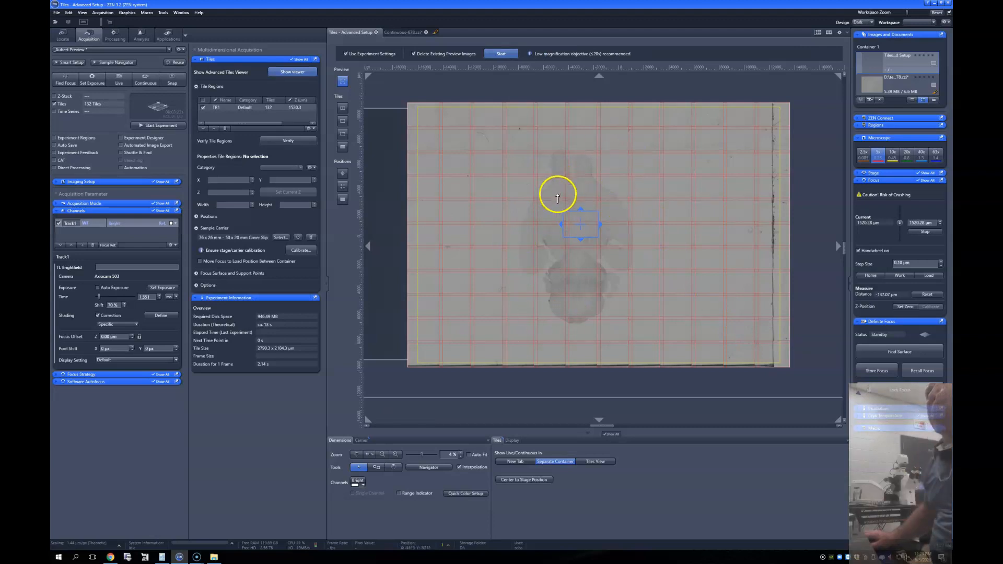
{"action": "left_click", "coordinate": [115, 50]}
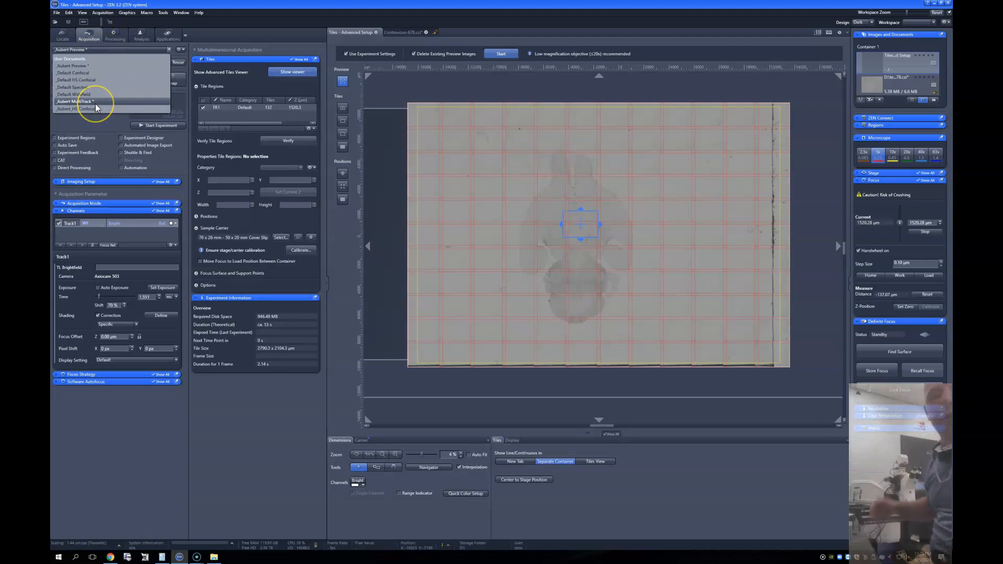
Load the MultiTrack experiment with DAPI, mCherry and Cy5 channels
{"action": "left_click", "coordinate": [72, 100]}
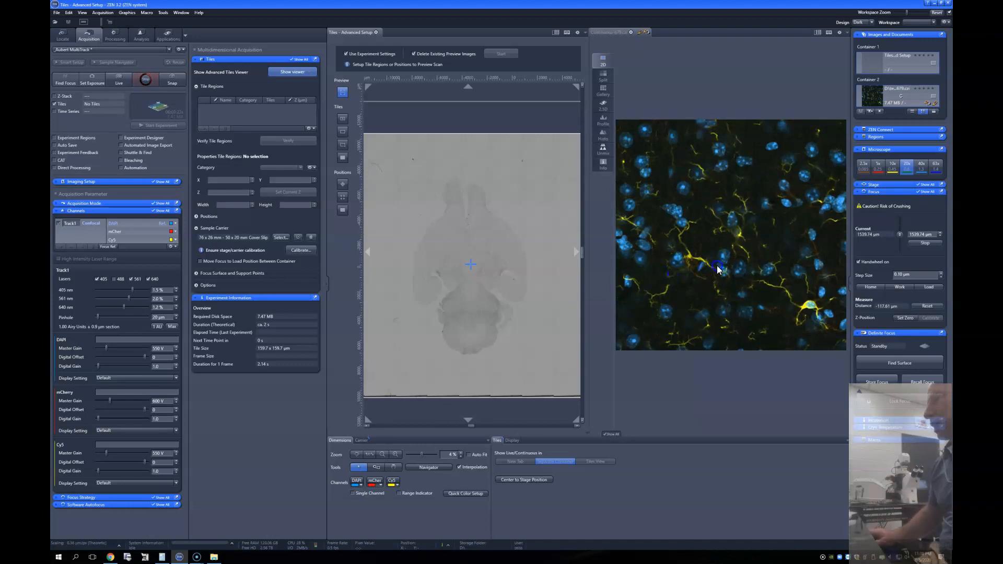
{"action": "mouse_move", "coordinate": [735, 273]}
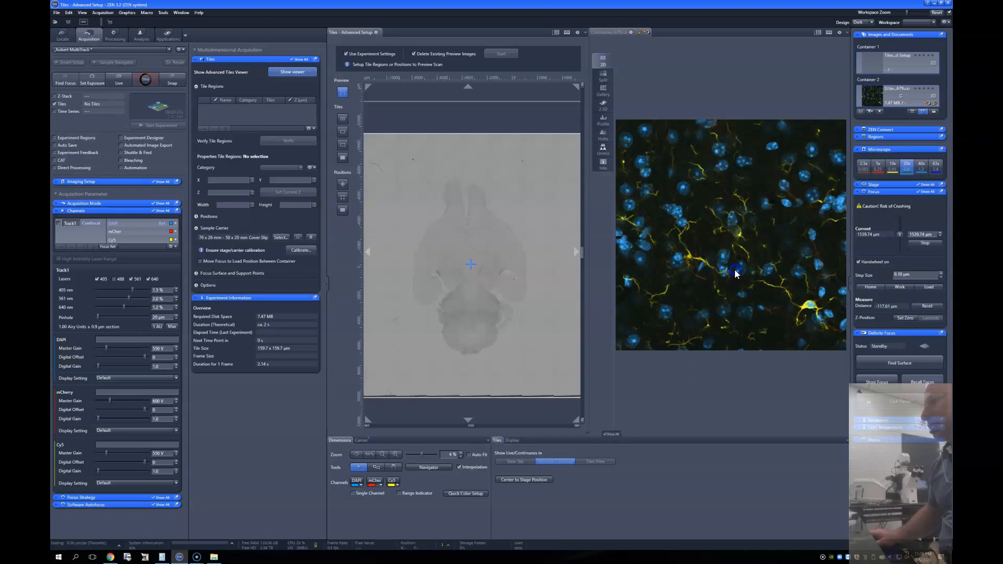
{"action": "mouse_move", "coordinate": [726, 255]}
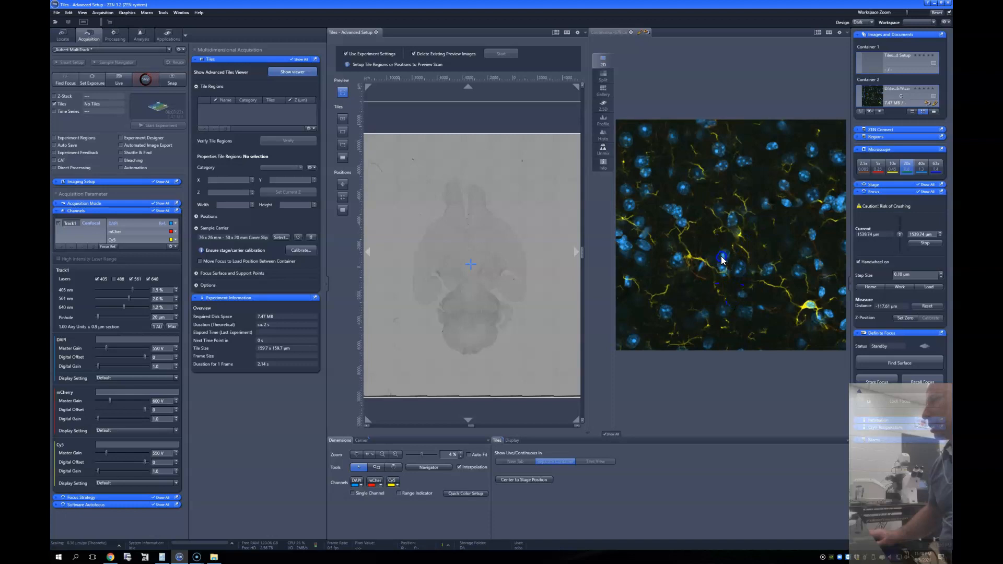
Raise the mCherry master gain to 825 V in single-channel view, review Cy5, and expand Acquisition Mode
{"action": "left_click", "coordinate": [376, 480]}
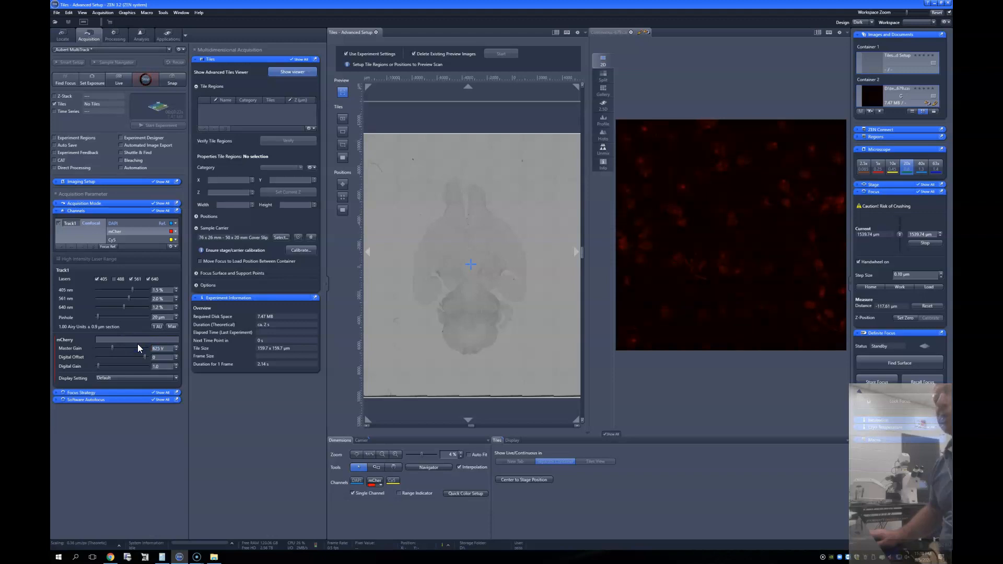
{"action": "left_click", "coordinate": [115, 239]}
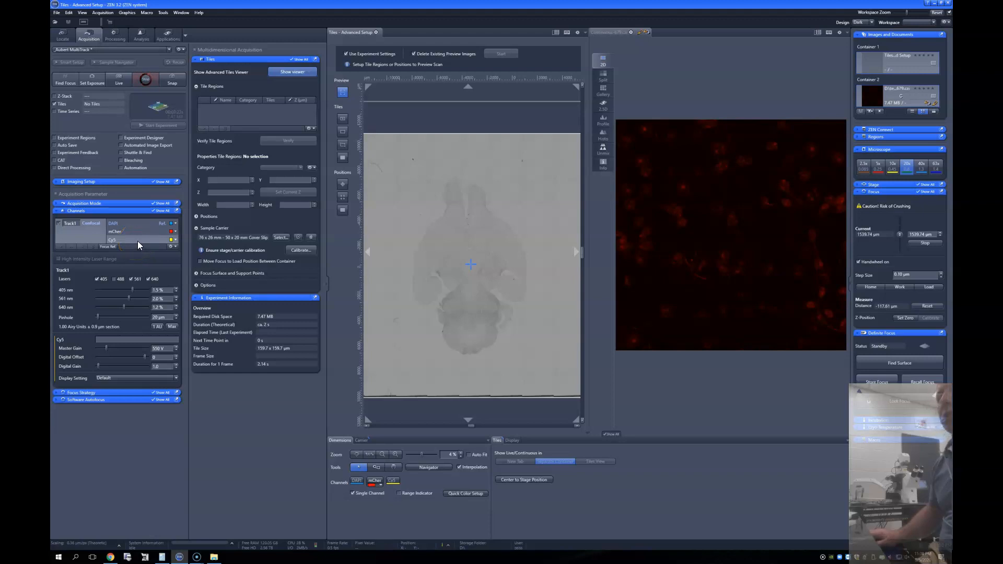
{"action": "left_click", "coordinate": [397, 481]}
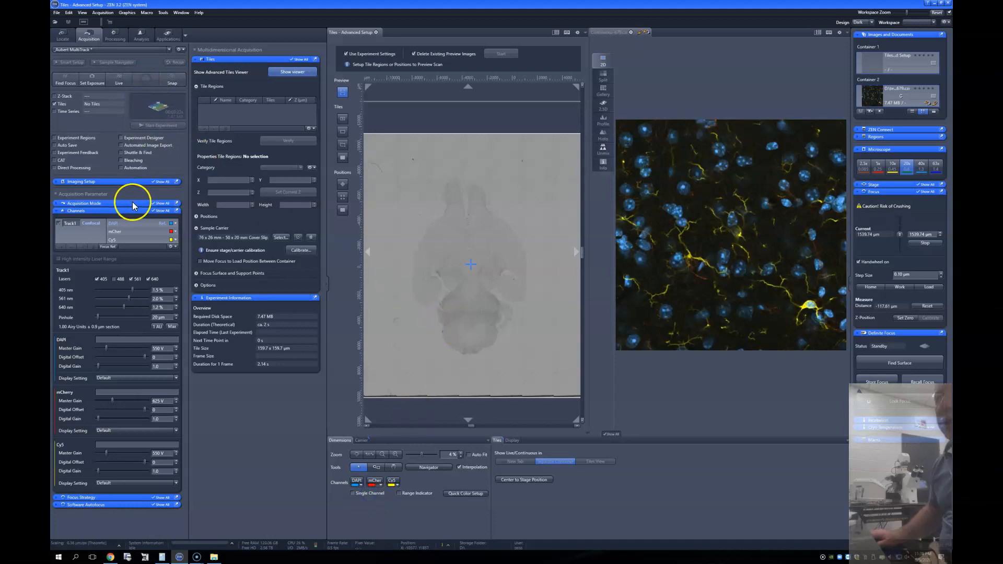
{"action": "left_click", "coordinate": [145, 79]}
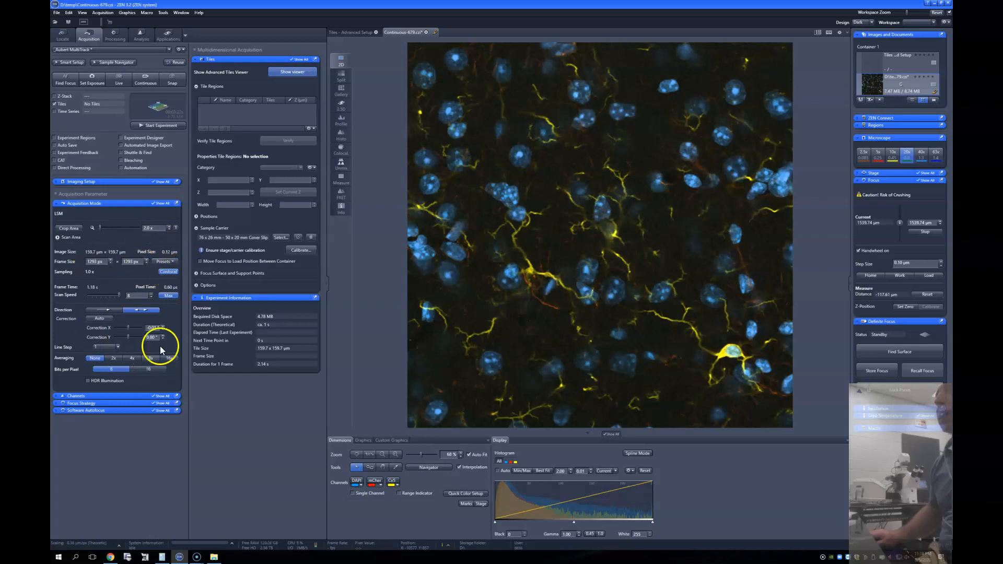
Collapse Acquisition Mode, expand Channels, and return to the Tiles - Advanced Setup preview
{"action": "left_click", "coordinate": [56, 203]}
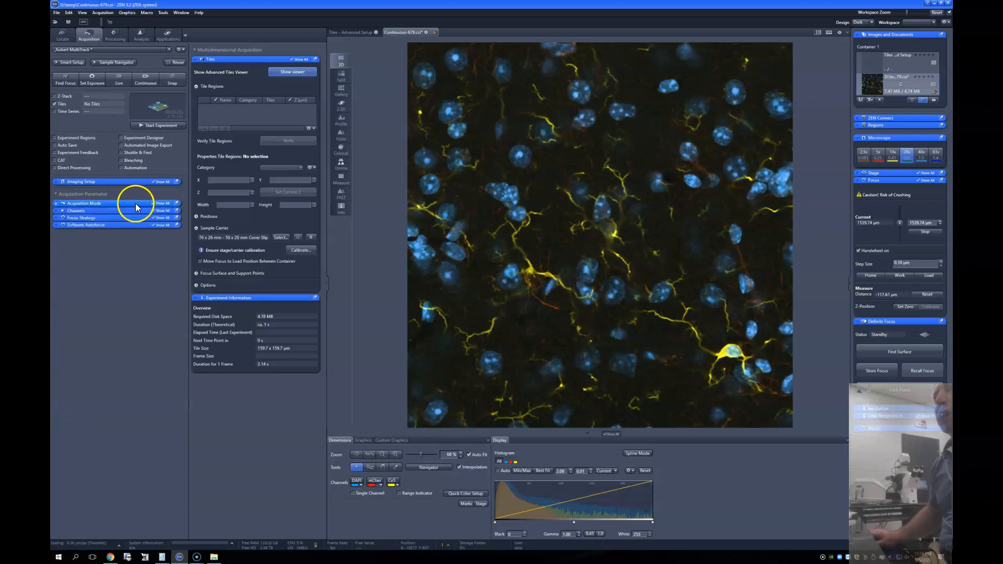
{"action": "left_click", "coordinate": [76, 211]}
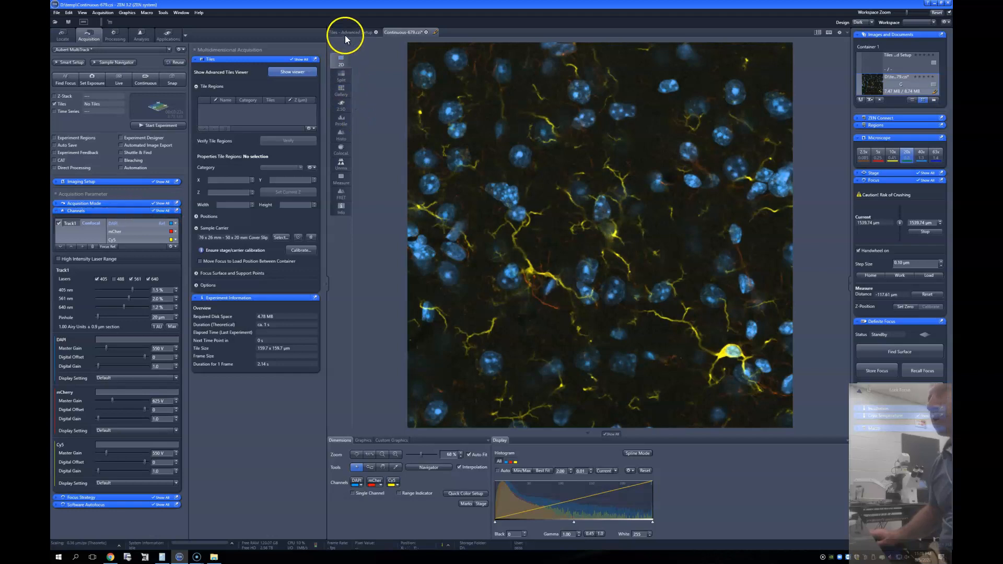
{"action": "left_click", "coordinate": [345, 32]}
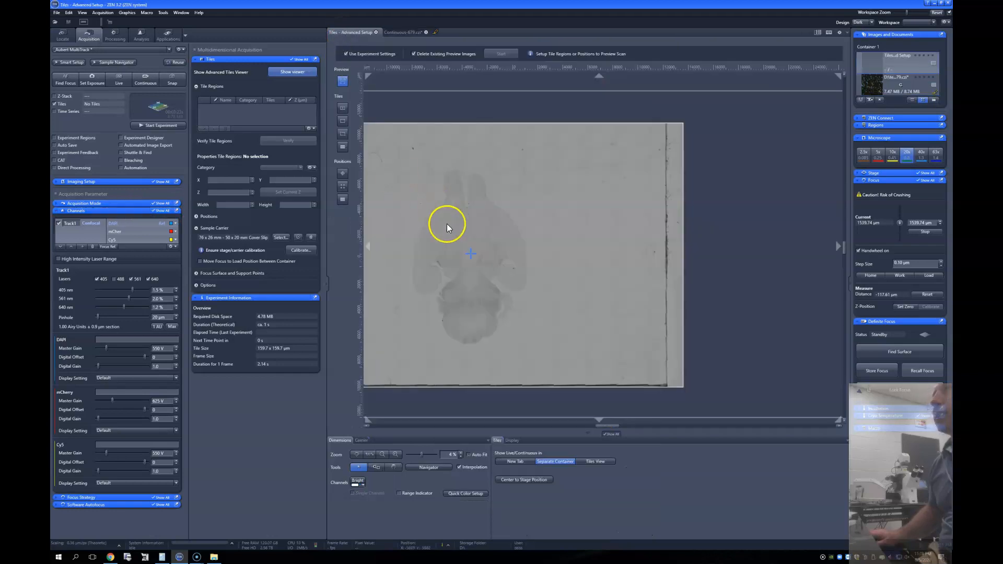
{"action": "mouse_move", "coordinate": [393, 147]}
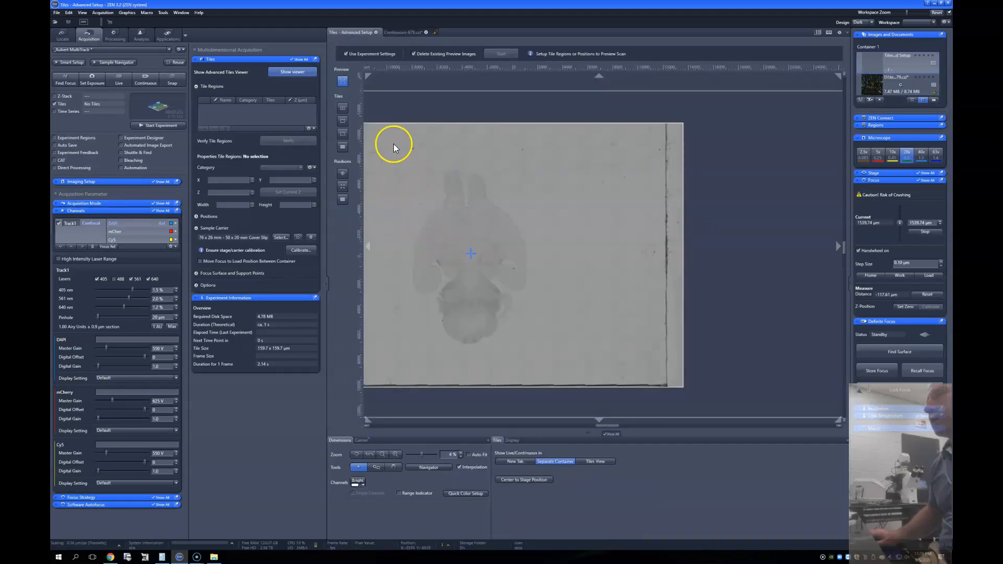
Trace a freehand contour around the brain section, creating a 4596-tile region
{"action": "left_click", "coordinate": [342, 121]}
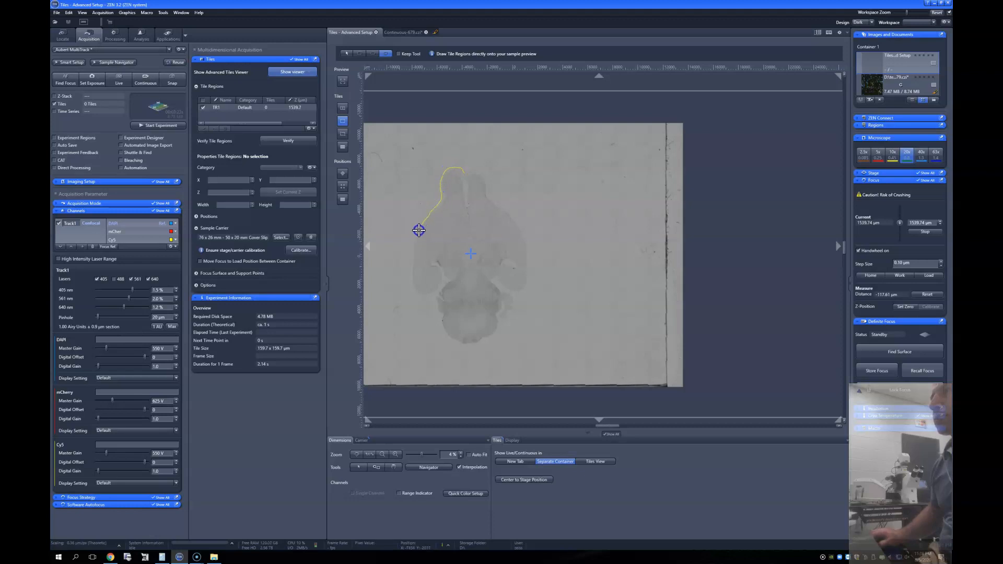
{"action": "left_click_drag", "start_coordinate": [419, 230], "coordinate": [416, 297]}
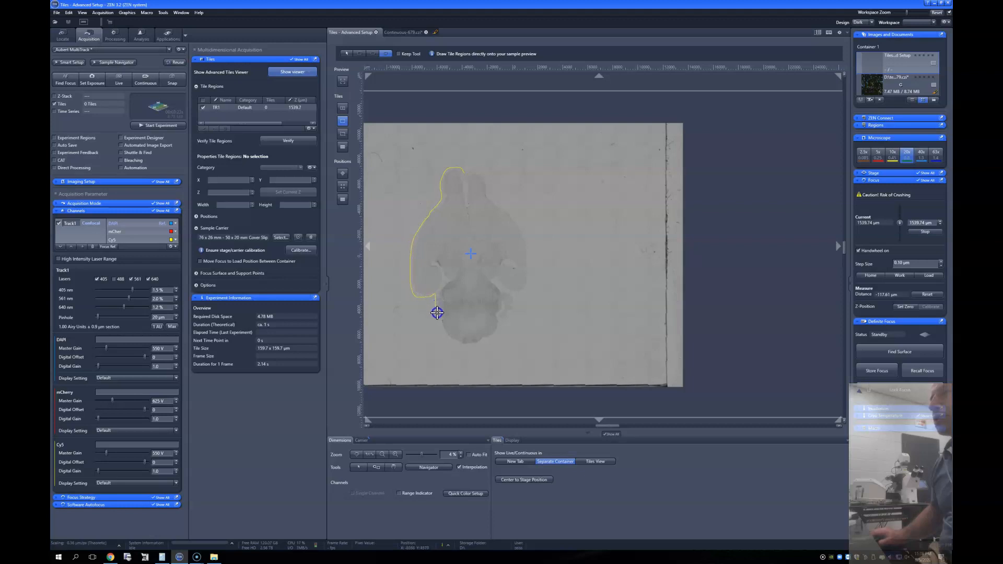
{"action": "left_click_drag", "start_coordinate": [436, 313], "coordinate": [461, 343]}
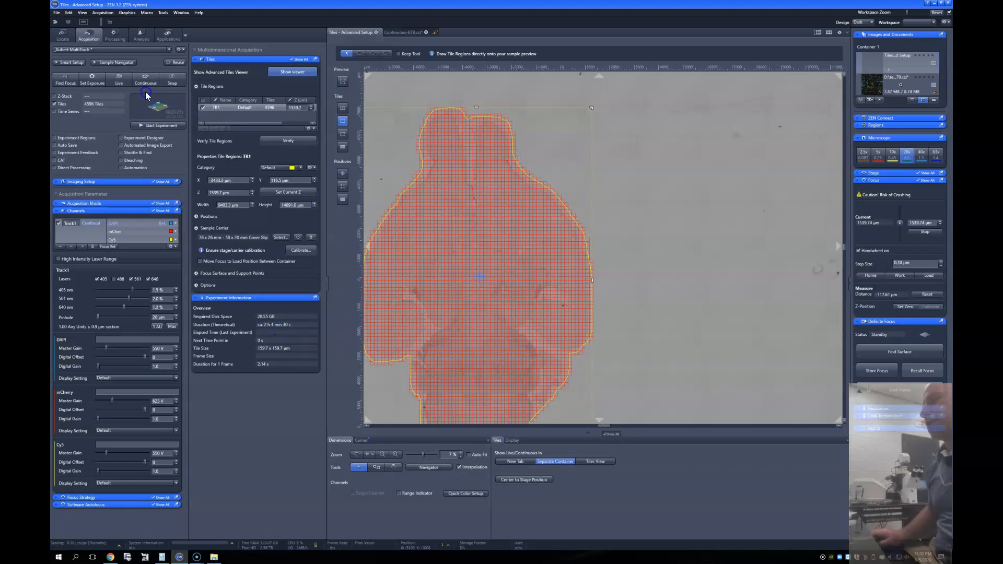
Start and stop Continuous scanning to keep a new three-channel image document
{"action": "left_click", "coordinate": [145, 78]}
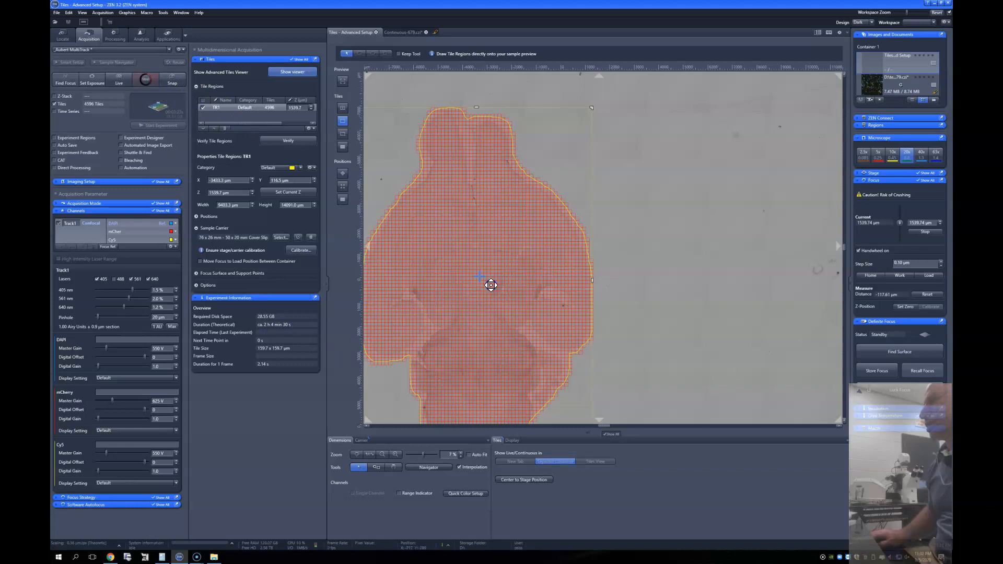
{"action": "left_click", "coordinate": [146, 79]}
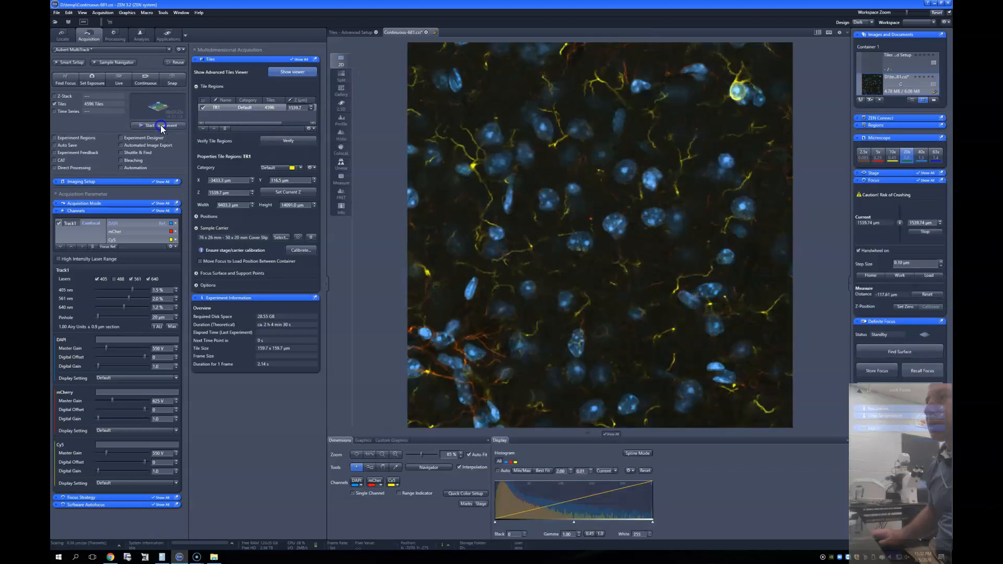
Start the 4596-tile brain section scan, continuing past the Definite Focus initialization prompt
{"action": "left_click", "coordinate": [162, 125]}
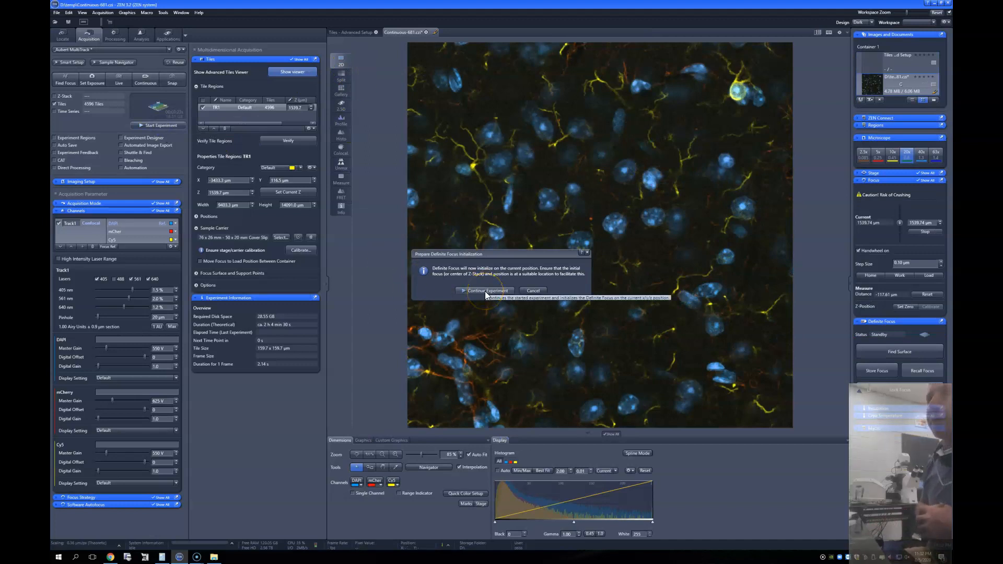
{"action": "left_click", "coordinate": [488, 291]}
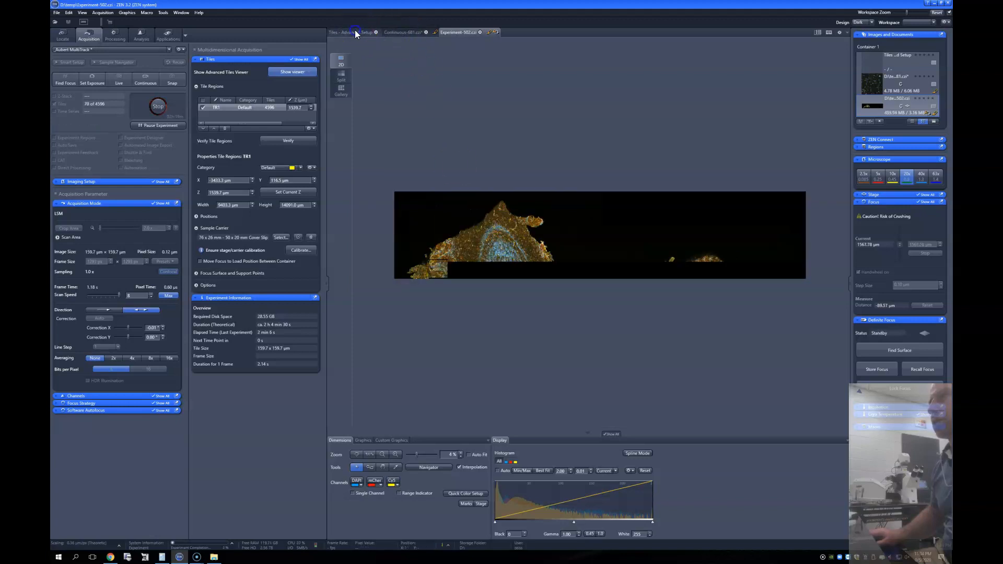
{"action": "left_click", "coordinate": [354, 32]}
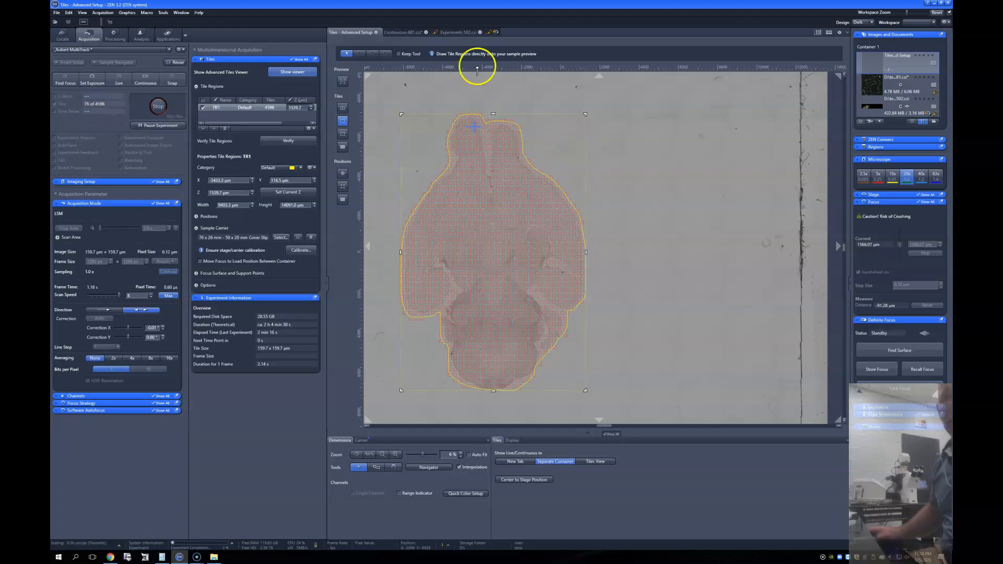
{"action": "left_click", "coordinate": [459, 32]}
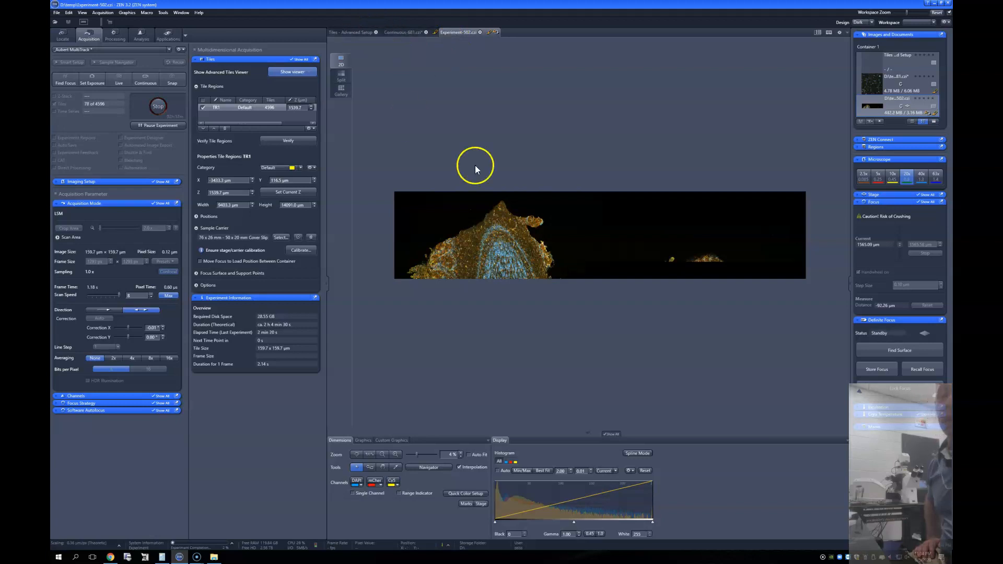
{"action": "mouse_move", "coordinate": [512, 171]}
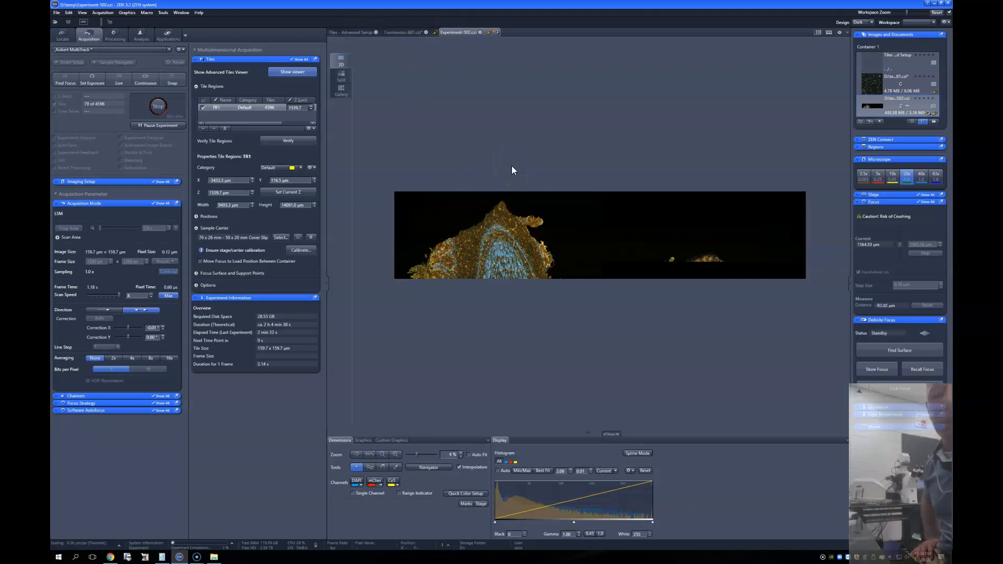